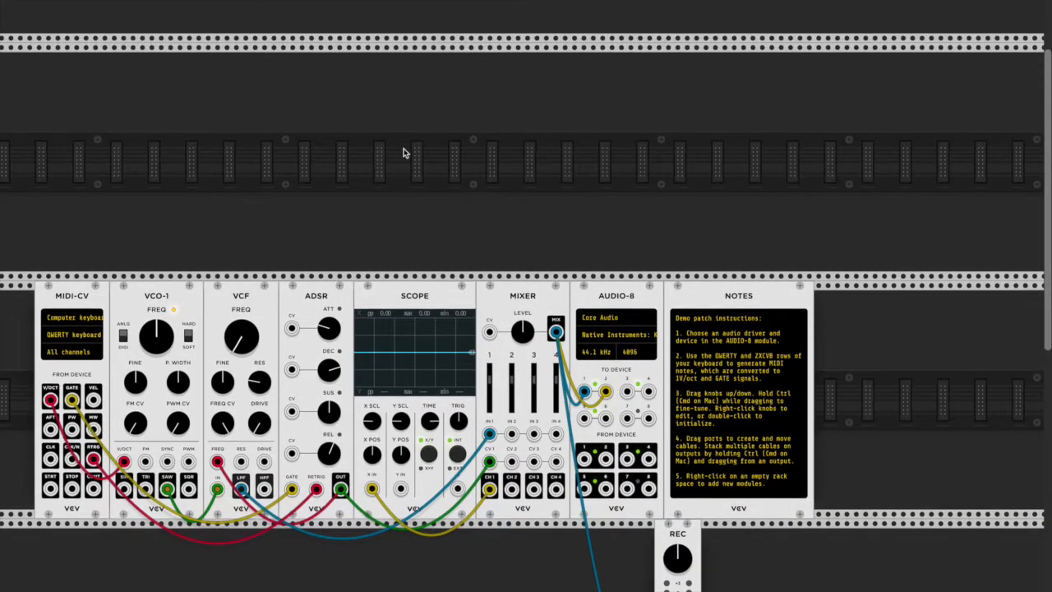
- Add a Befaco Dual Atenuverter to the empty rack row, found by searching 'atten'
right_click(403, 151)
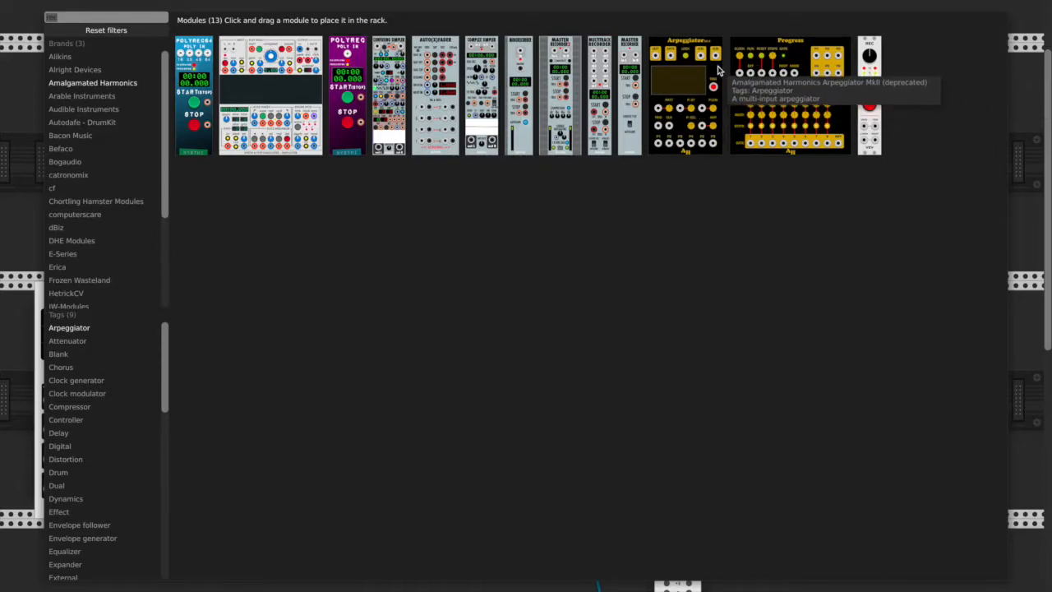
type("atten")
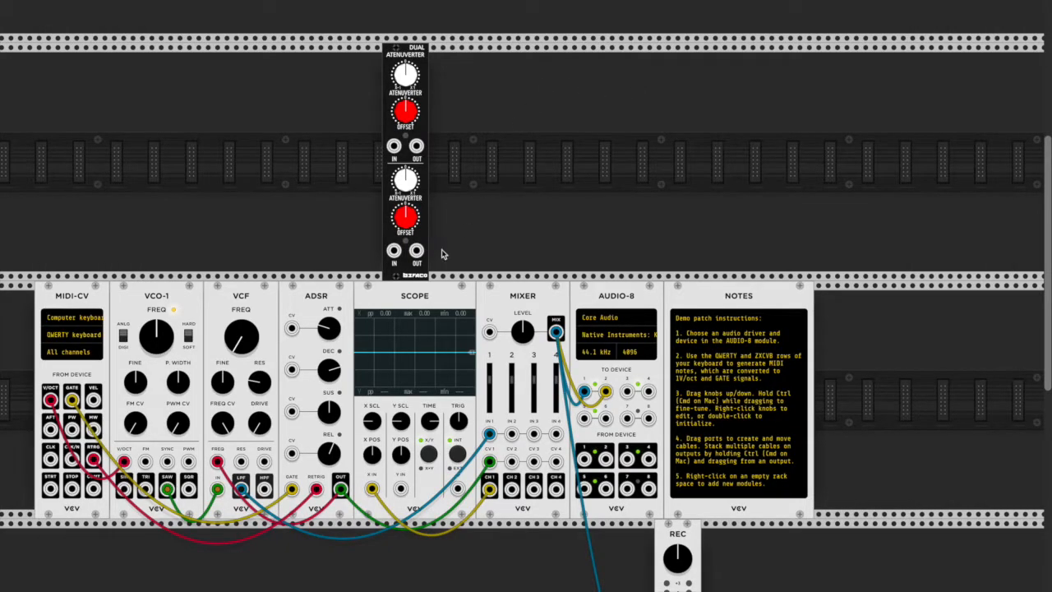
mouse_move(664, 529)
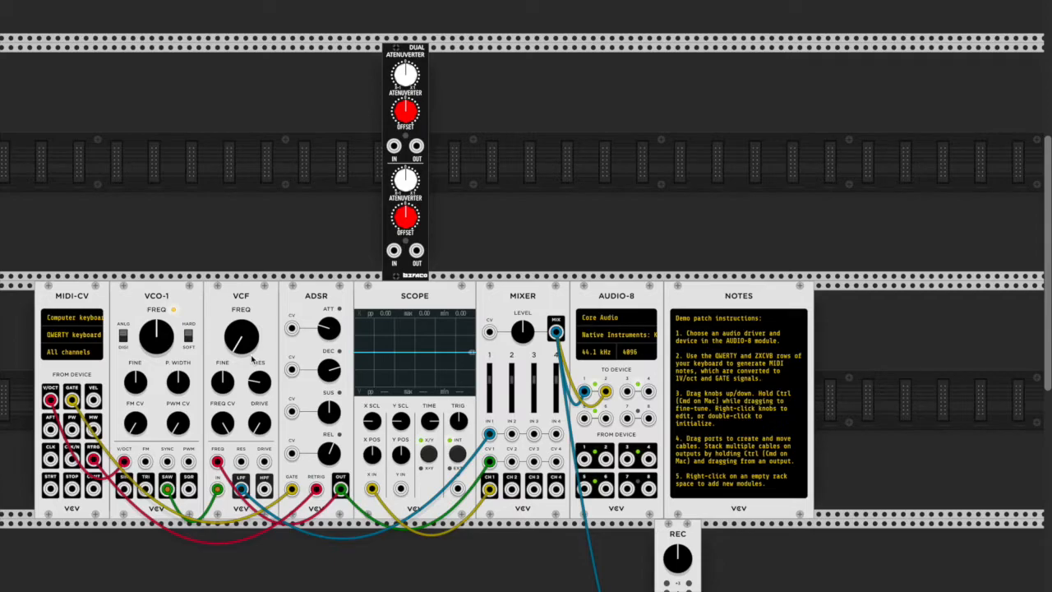
mouse_move(302, 338)
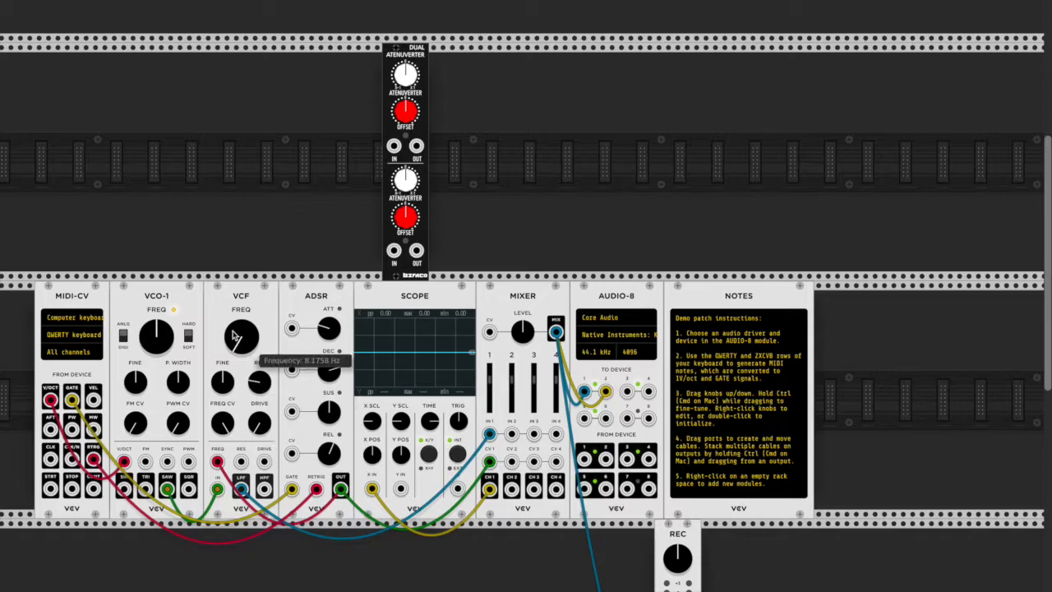
- Turn the VCF cutoff, then set VCO-1 frequency to roughly 159 Hz
left_click_drag(240, 336, 240, 325)
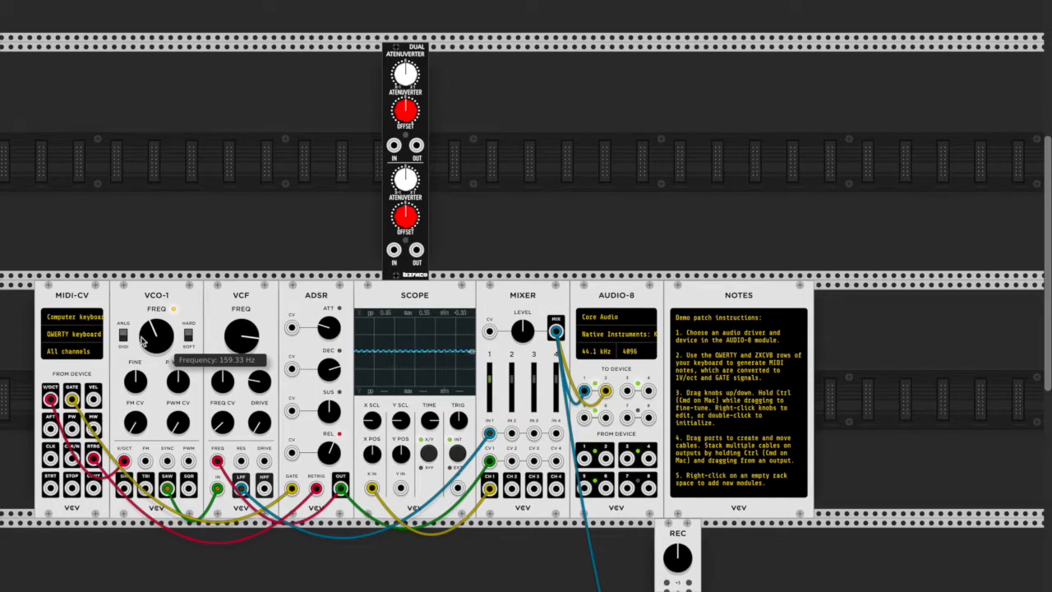
left_click_drag(156, 335, 156, 326)
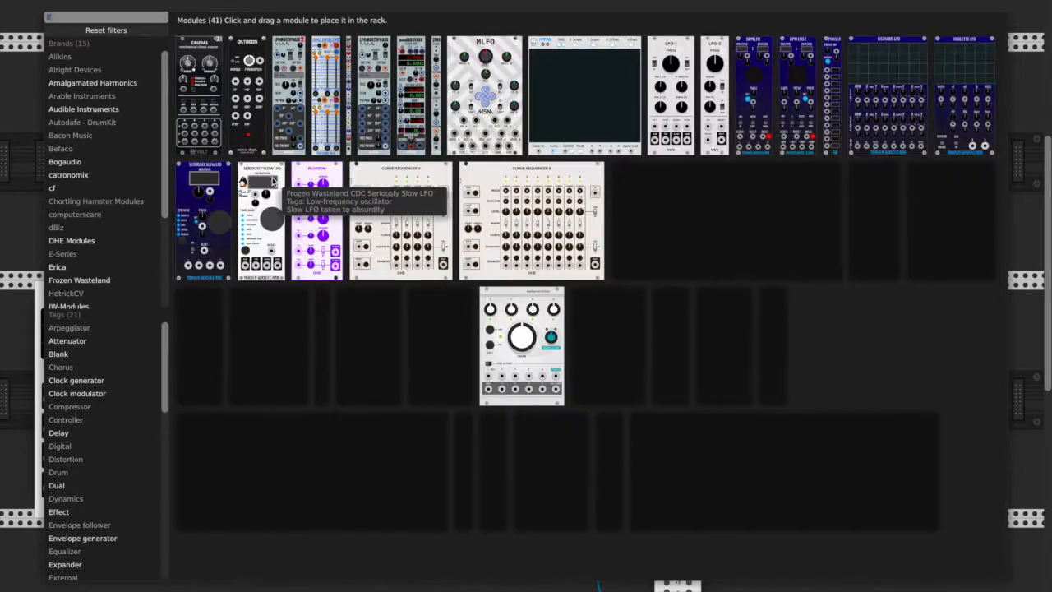
- Add an LFO-1 beside the attenuverter and raise its rate from 2 Hz to a few hertz
type("lfo")
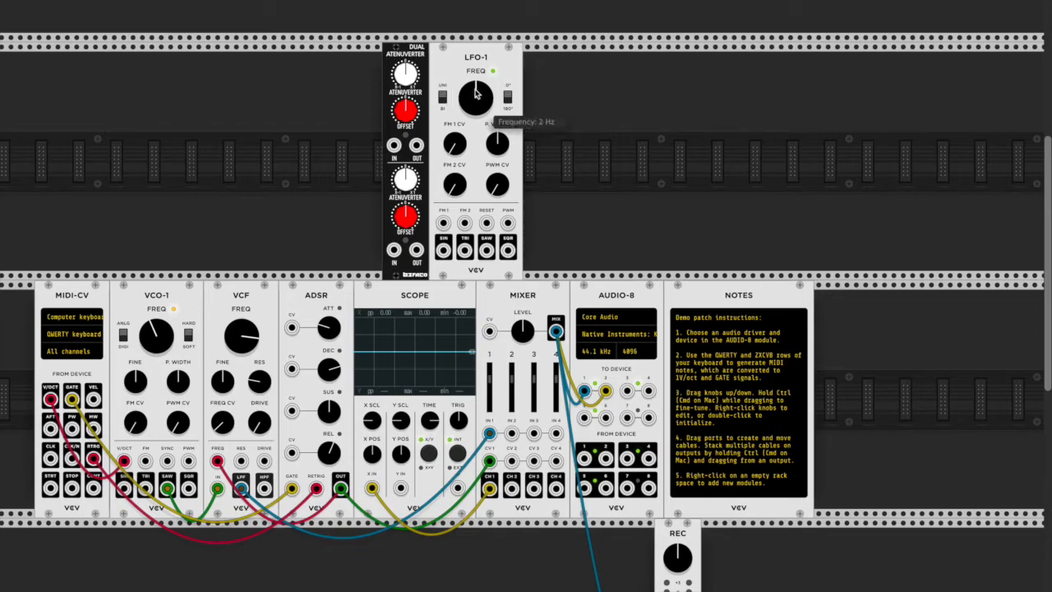
left_click_drag(475, 97, 475, 132)
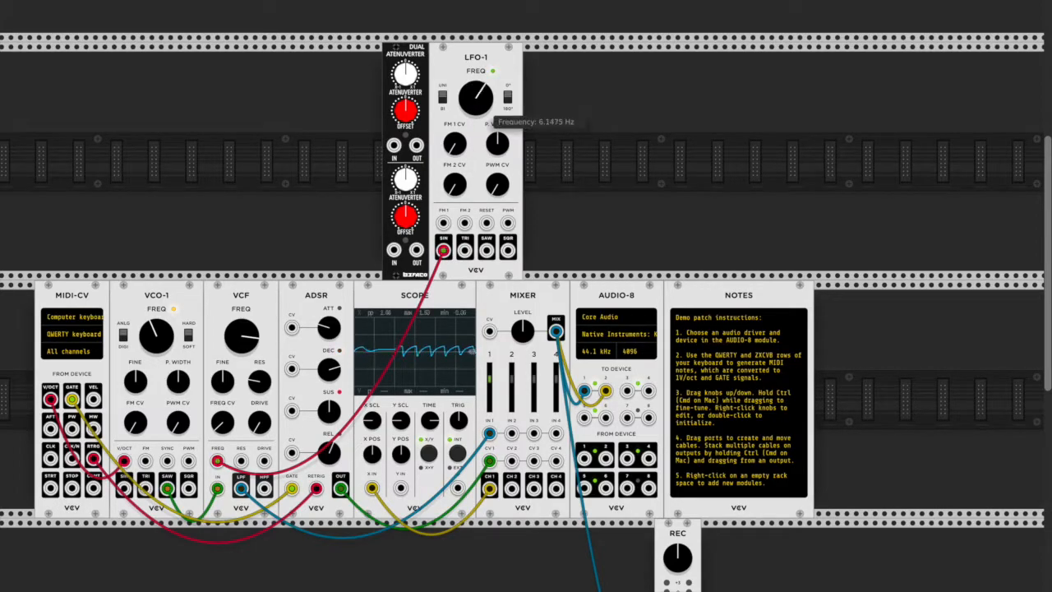
left_click_drag(475, 97, 475, 115)
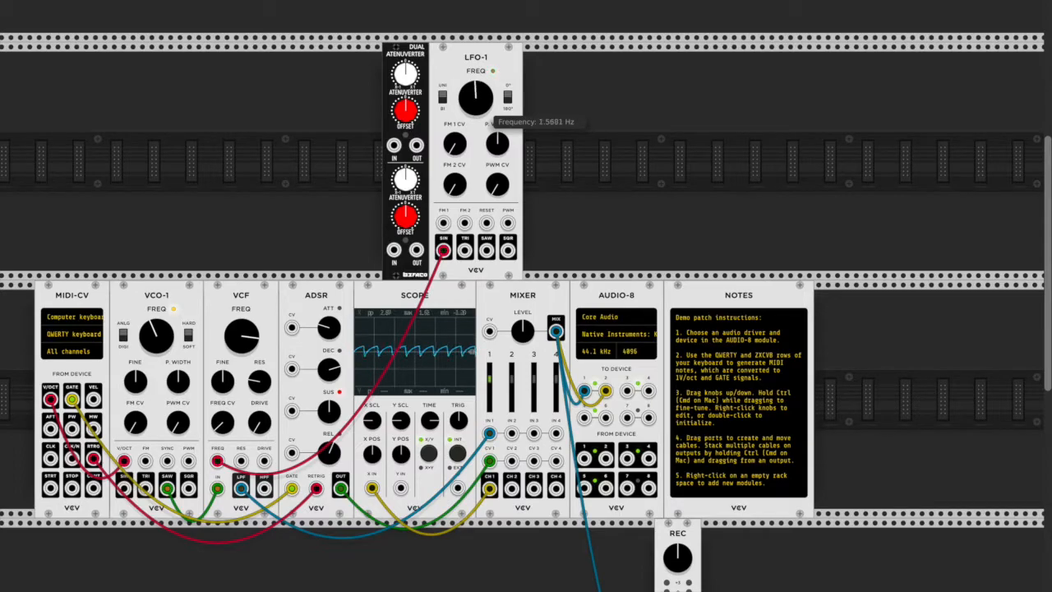
left_click_drag(475, 98, 463, 102)
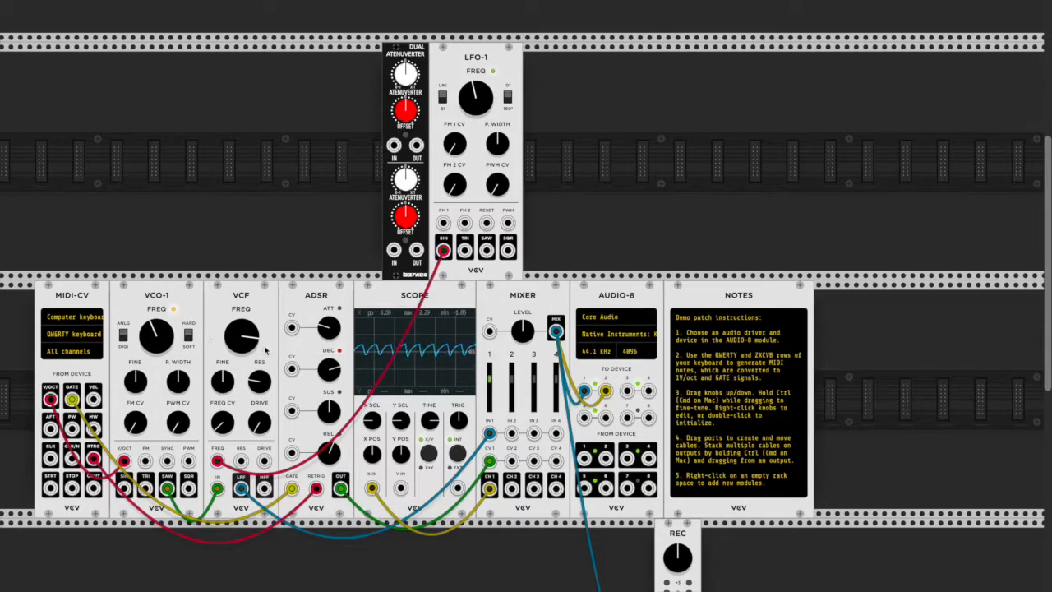
- Nudge the VCO-1 frequency to about 155 Hz
left_click_drag(156, 337, 151, 329)
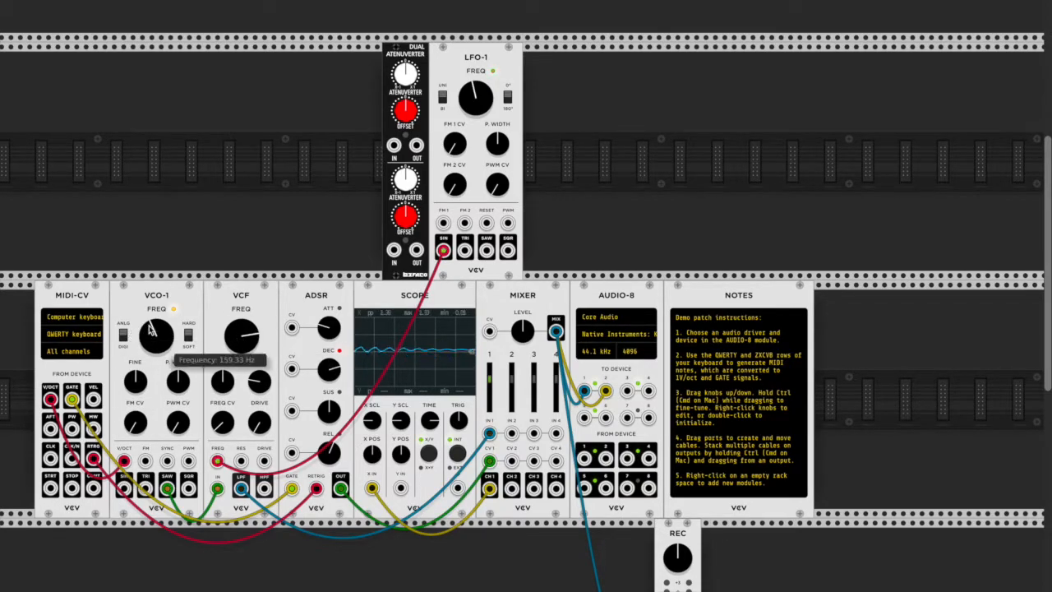
left_click_drag(156, 337, 161, 332)
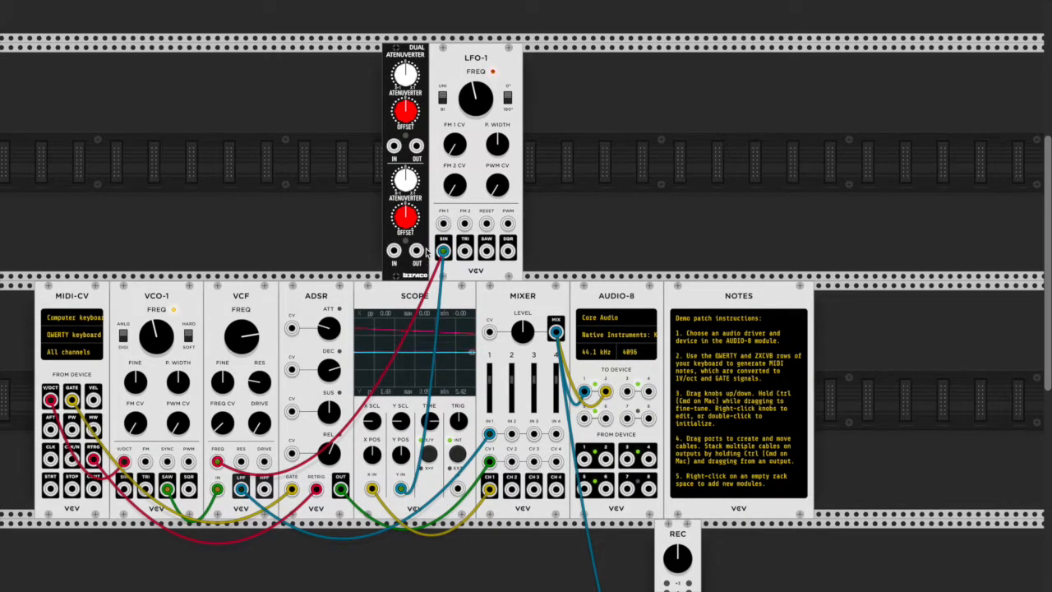
mouse_move(454, 184)
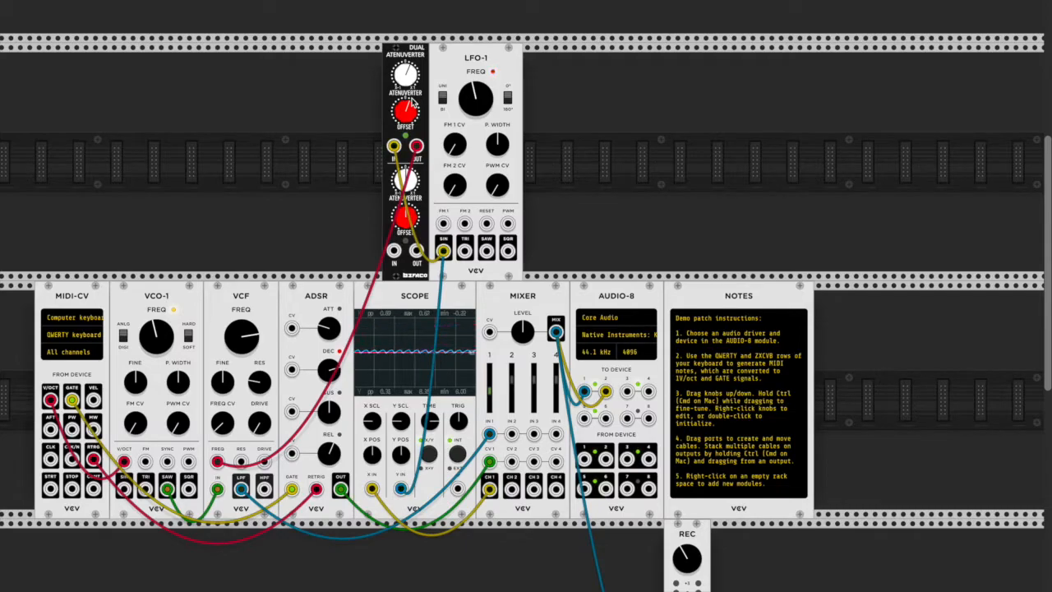
- Vary the attenuverter channel 1 gain between about 0.45 and 0.73
left_click_drag(470, 99, 471, 93)
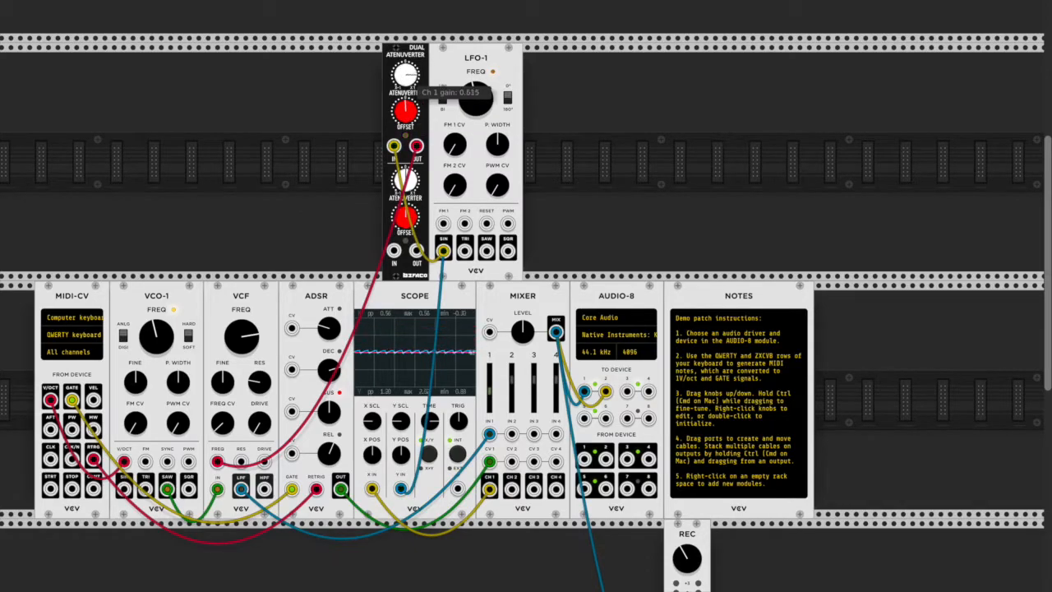
left_click_drag(402, 74, 408, 66)
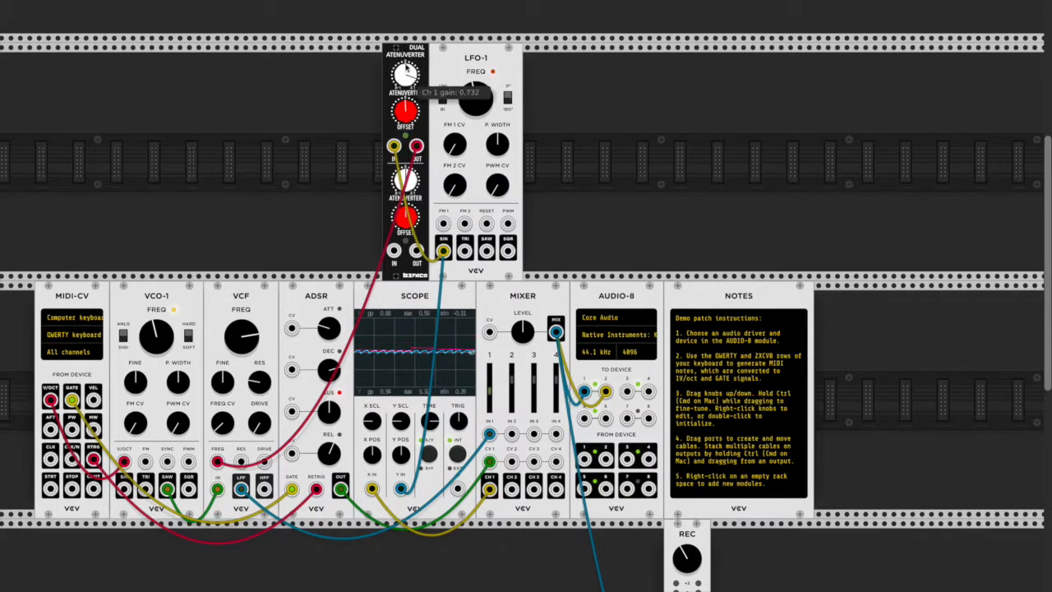
left_click_drag(403, 76, 403, 91)
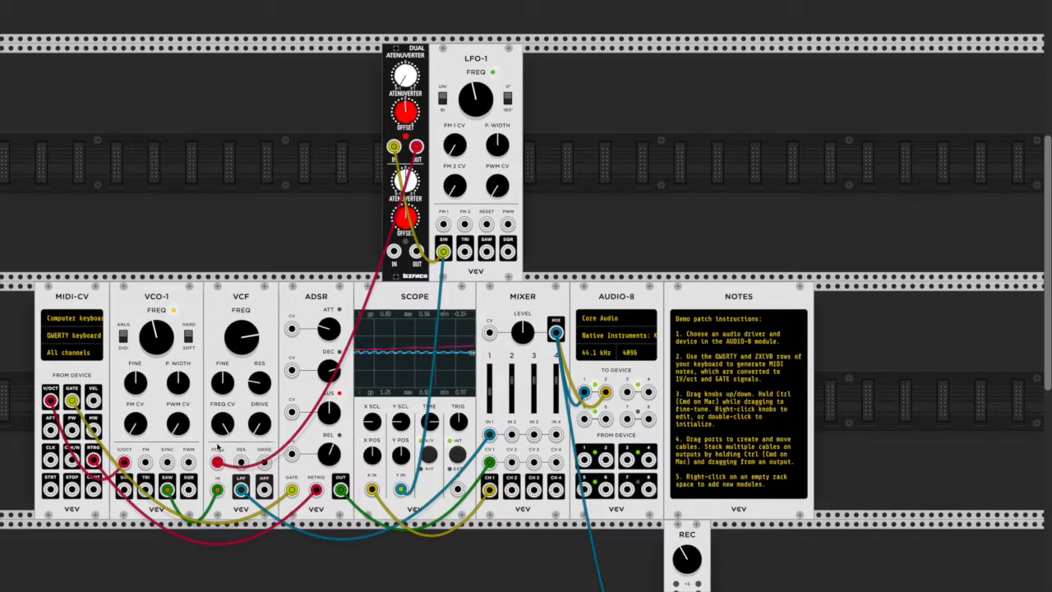
- Settle channel 1 gain near one third with an offset around -0.25 V
left_click_drag(475, 98, 475, 90)
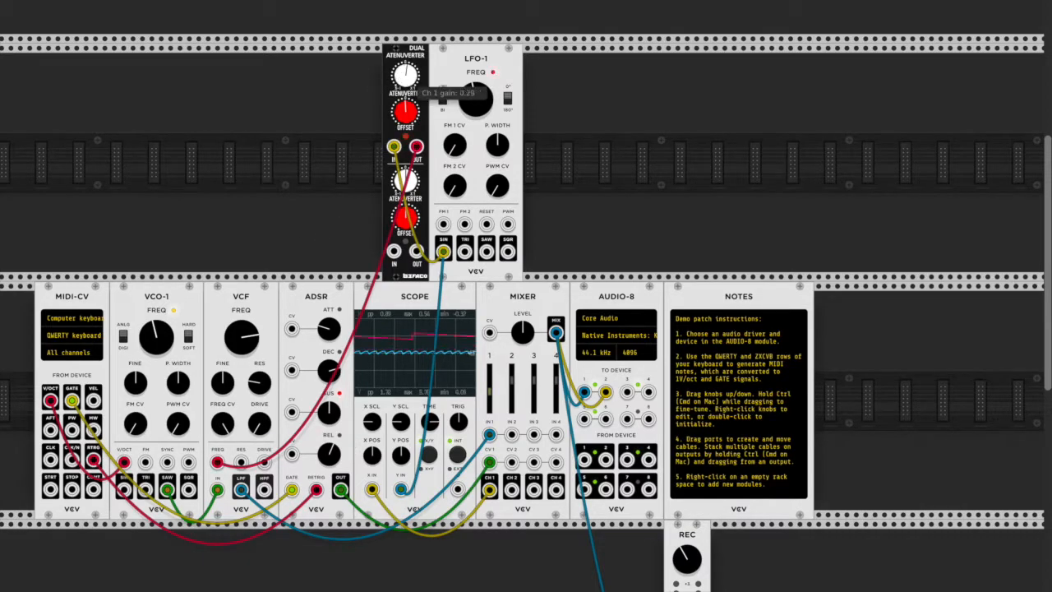
left_click_drag(398, 74, 403, 69)
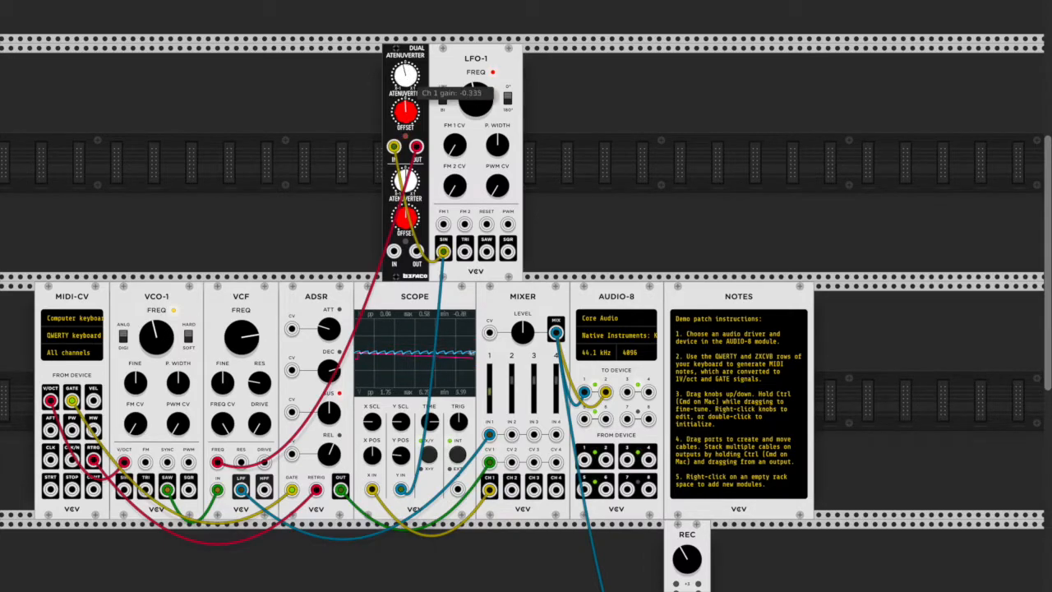
left_click_drag(401, 75, 401, 98)
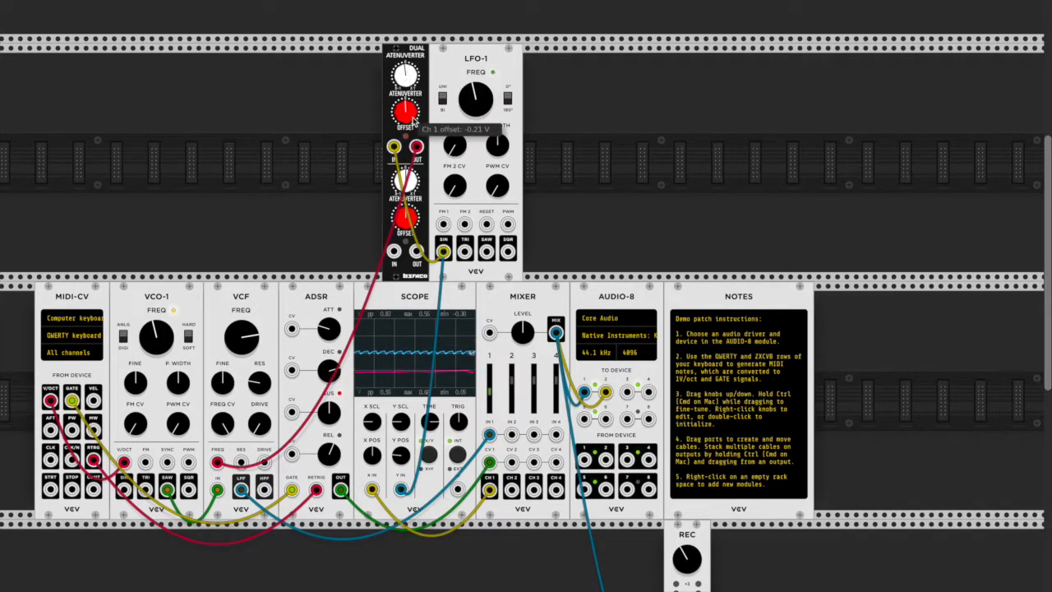
- Sweep the channel 1 offset from slightly negative up to about 7.7 V
left_click_drag(404, 112, 404, 79)
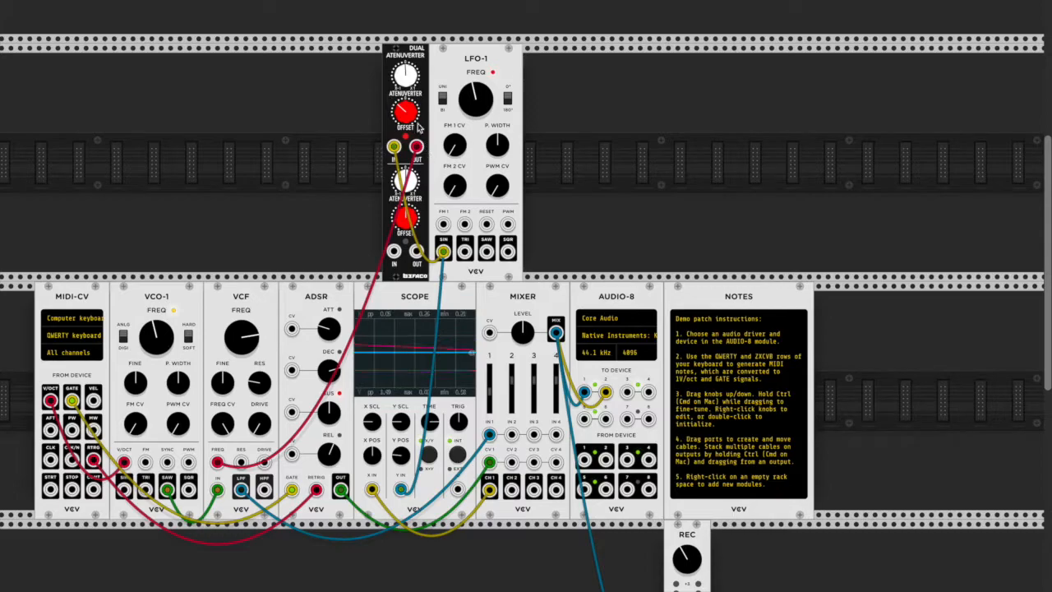
left_click_drag(404, 112, 404, 118)
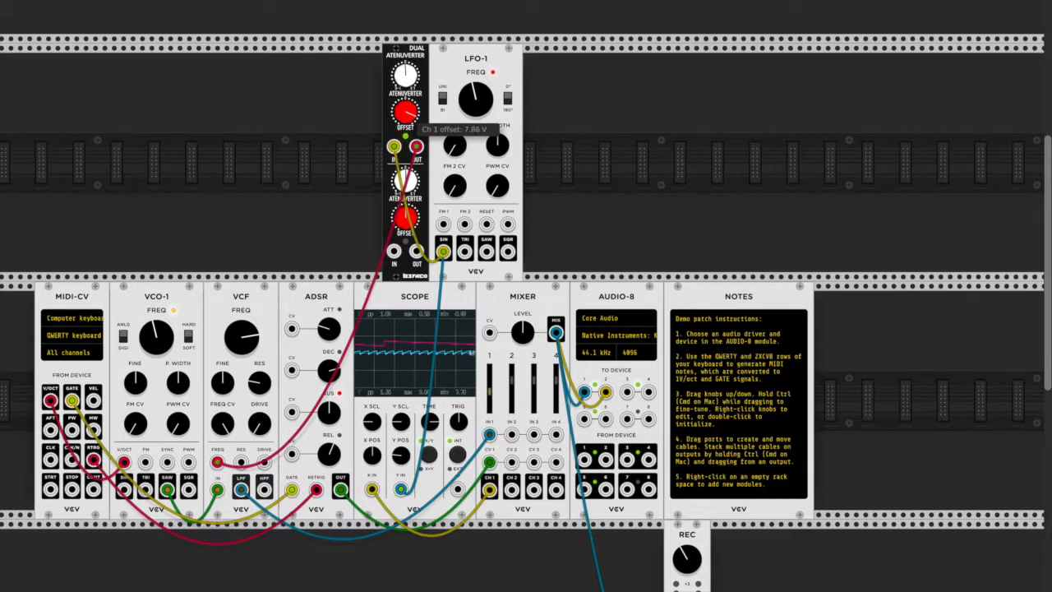
left_click_drag(405, 112, 405, 107)
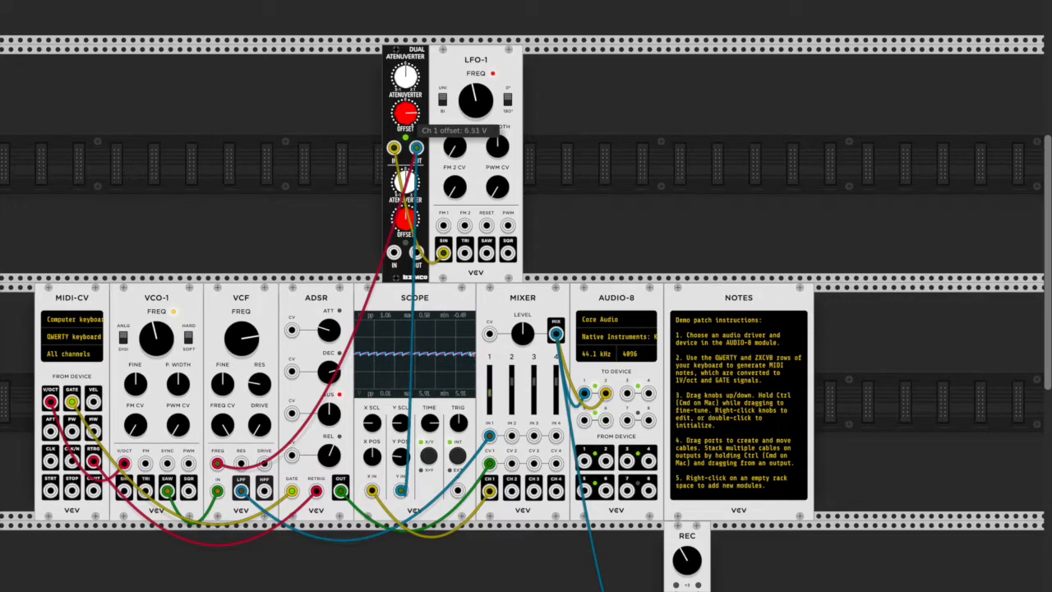
- Bring the channel 1 offset back below zero and settle it near 0.4 V
left_click_drag(404, 112, 404, 101)
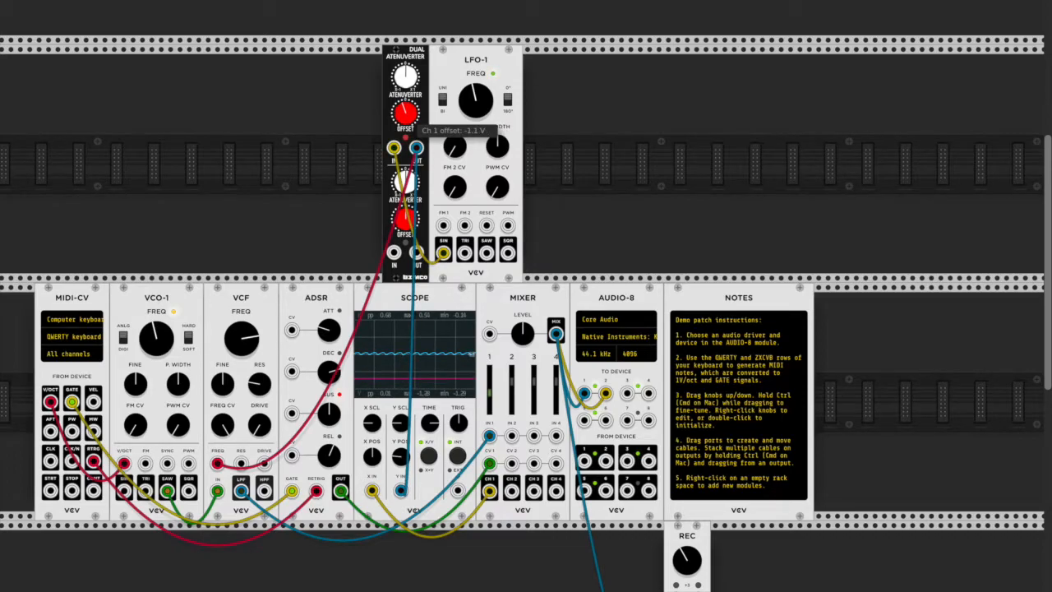
left_click_drag(402, 112, 403, 90)
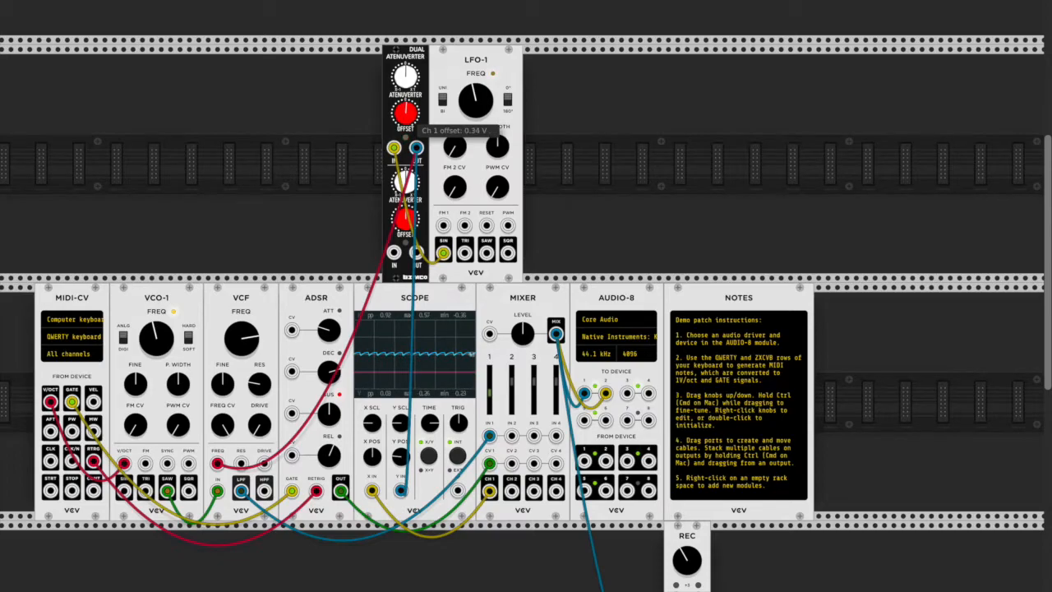
left_click_drag(405, 111, 404, 91)
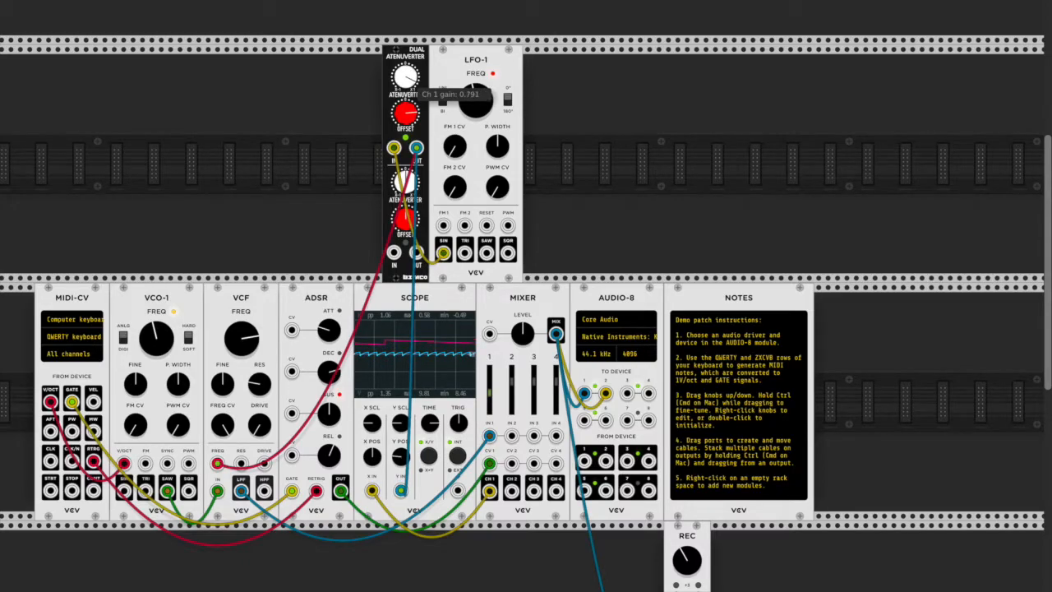
- Vary channel 1 gain from about 0.8 down under 0.2 and back to about half
left_click_drag(469, 94, 473, 90)
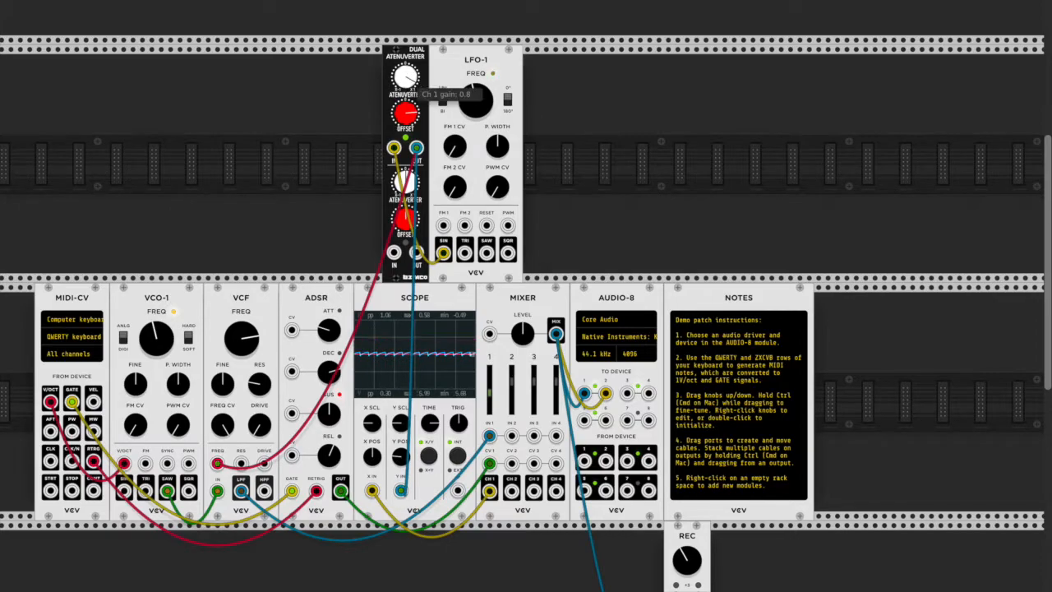
left_click_drag(402, 74, 407, 65)
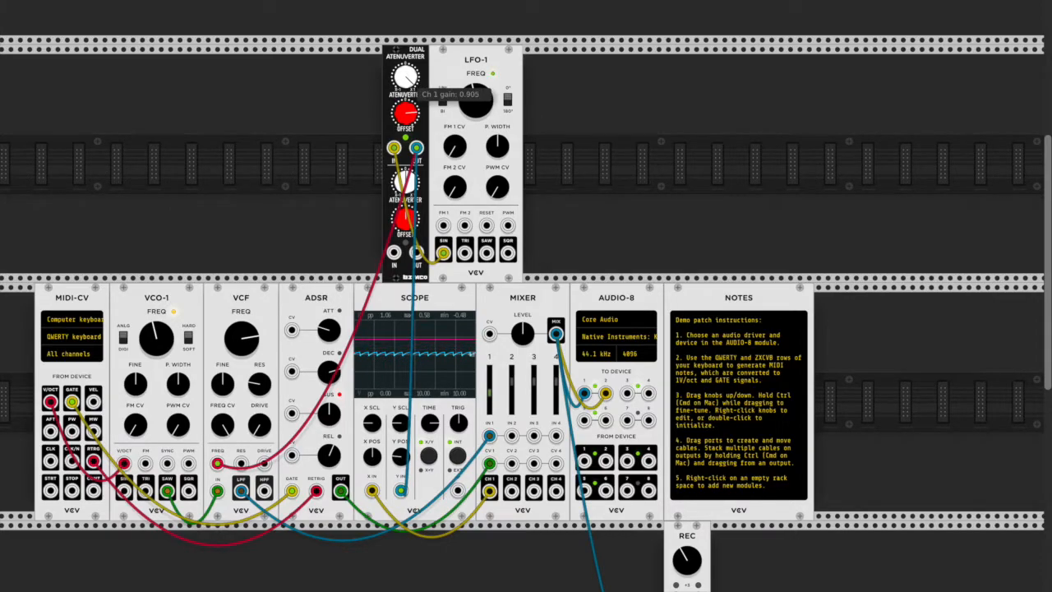
left_click_drag(404, 77, 404, 99)
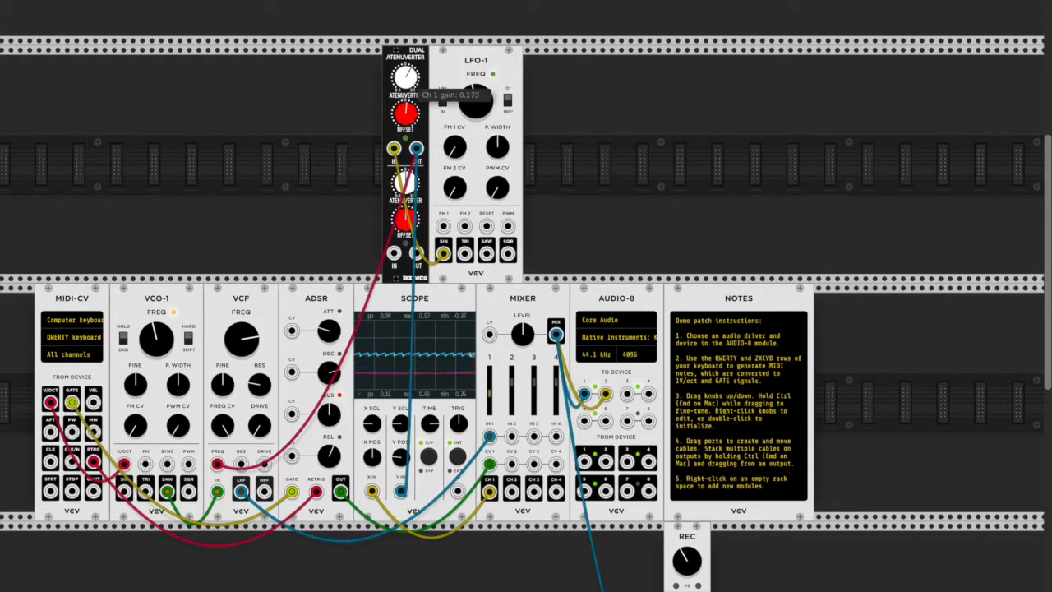
left_click_drag(397, 78, 398, 57)
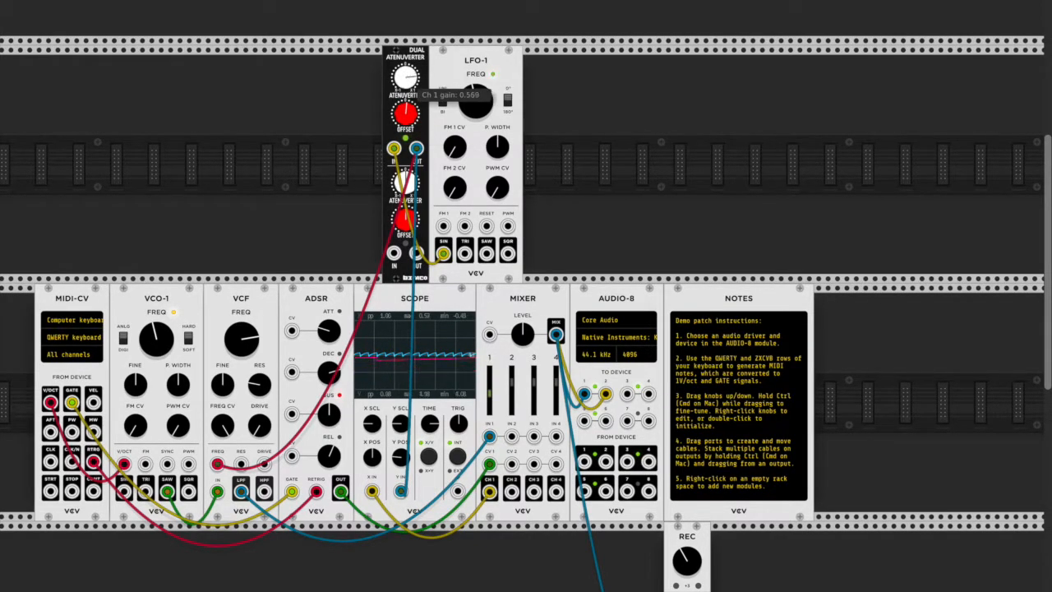
left_click_drag(403, 78, 402, 62)
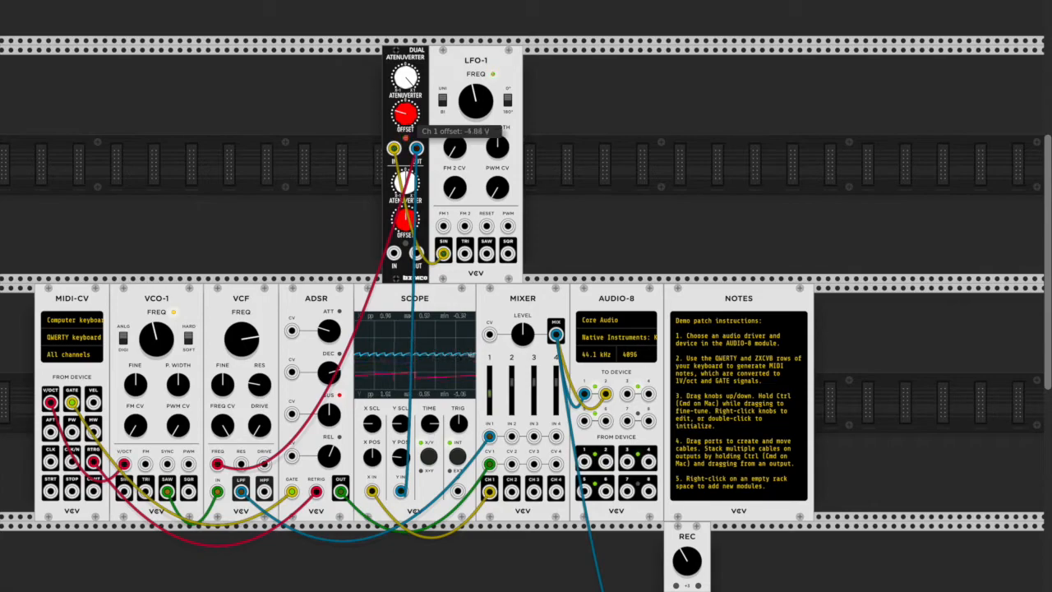
- Try a 5 V offset and low gain, touch the LFO rate, then leave gain near 0.46
left_click_drag(405, 113, 404, 91)
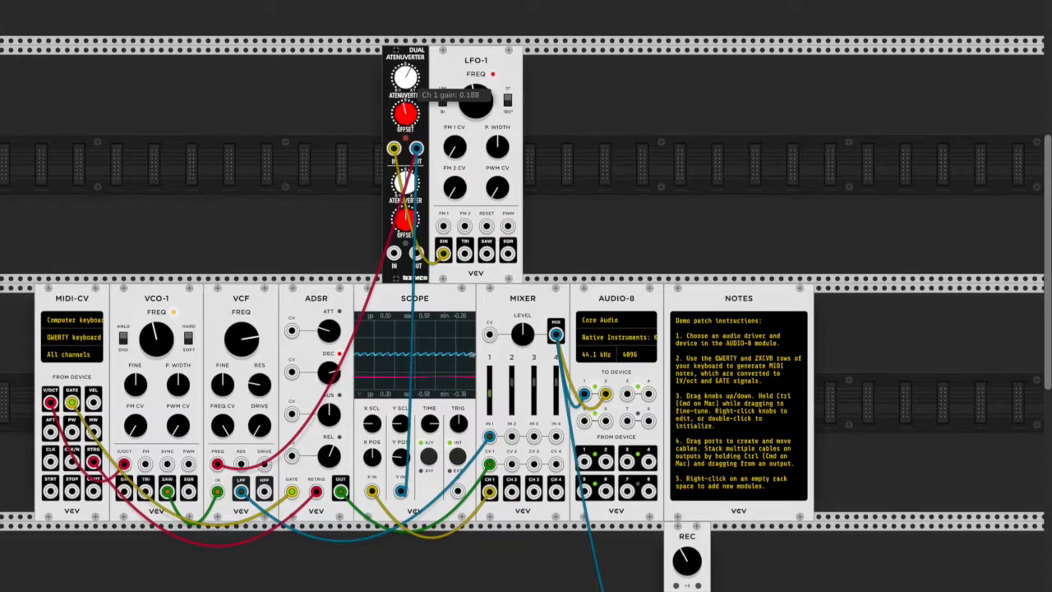
left_click_drag(398, 77, 398, 90)
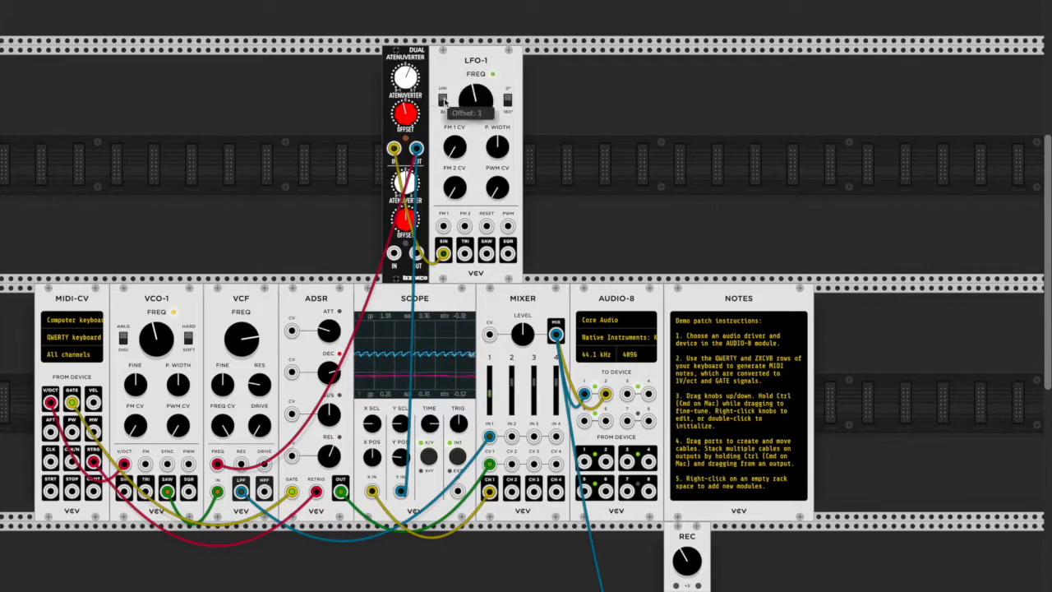
left_click_drag(475, 99, 475, 90)
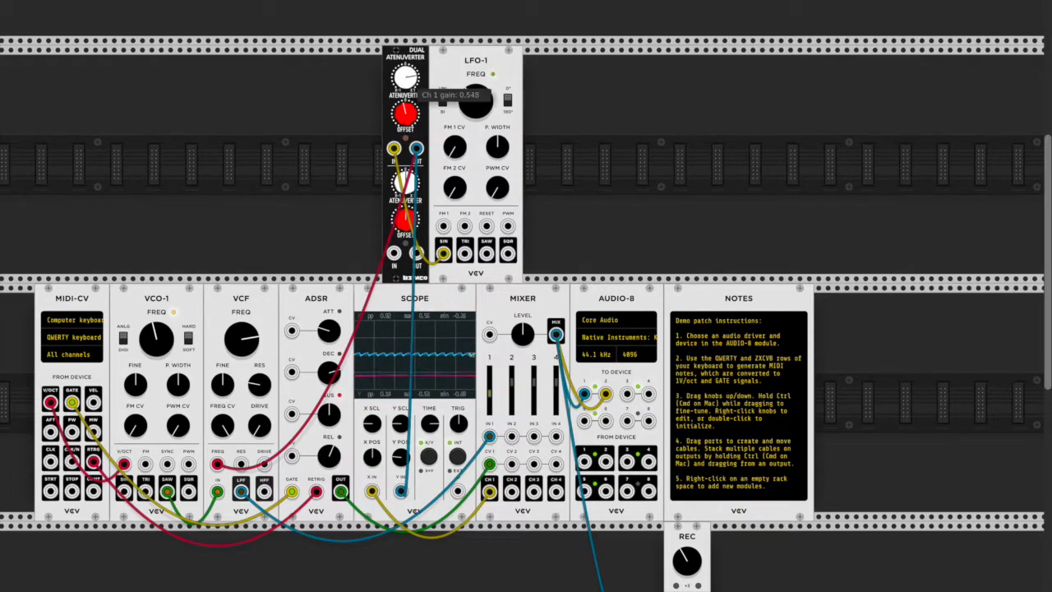
left_click_drag(403, 77, 403, 91)
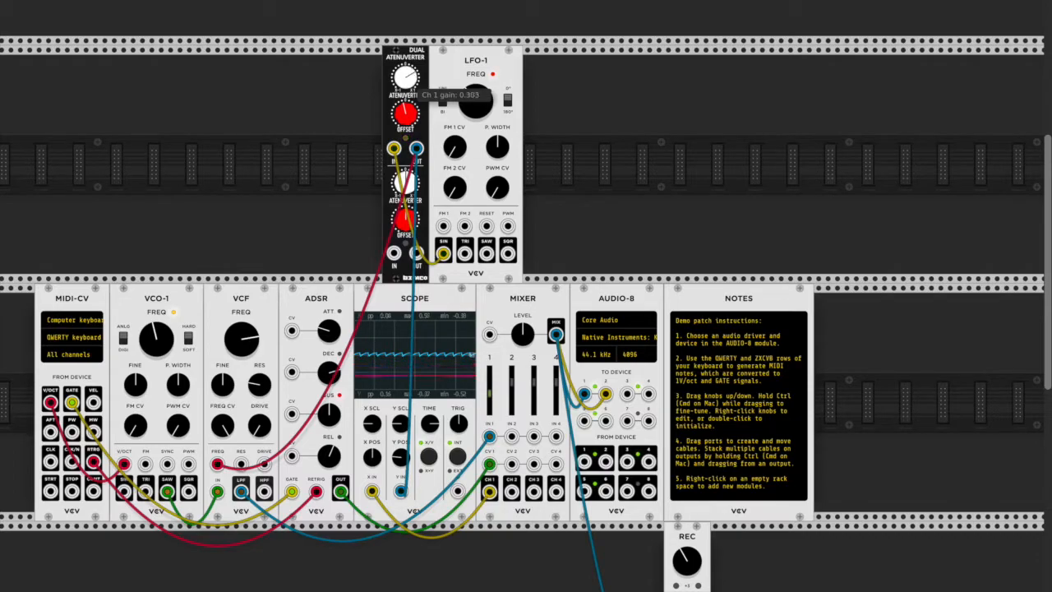
left_click_drag(403, 77, 402, 66)
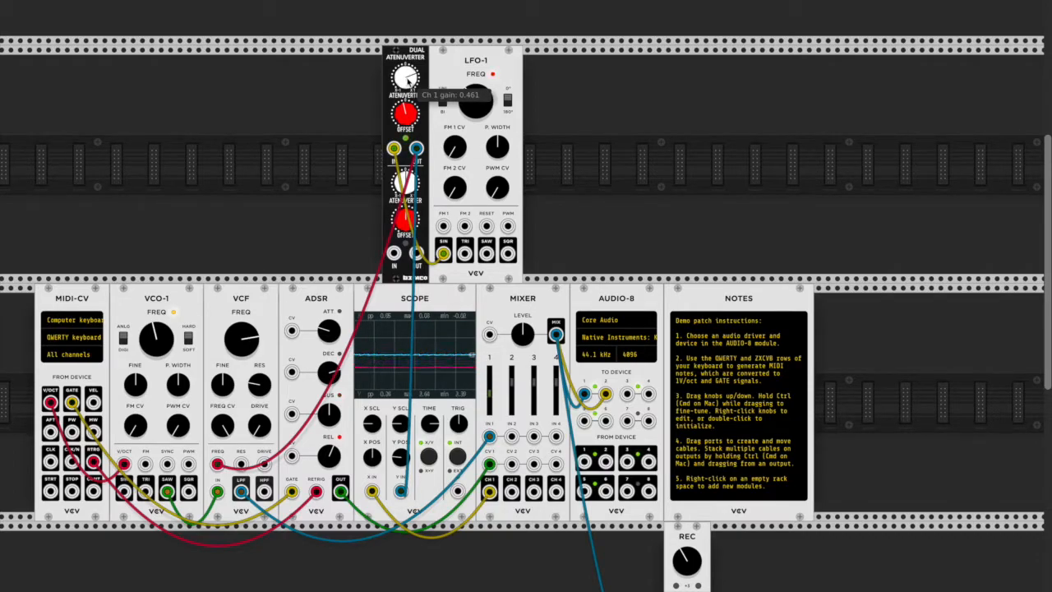